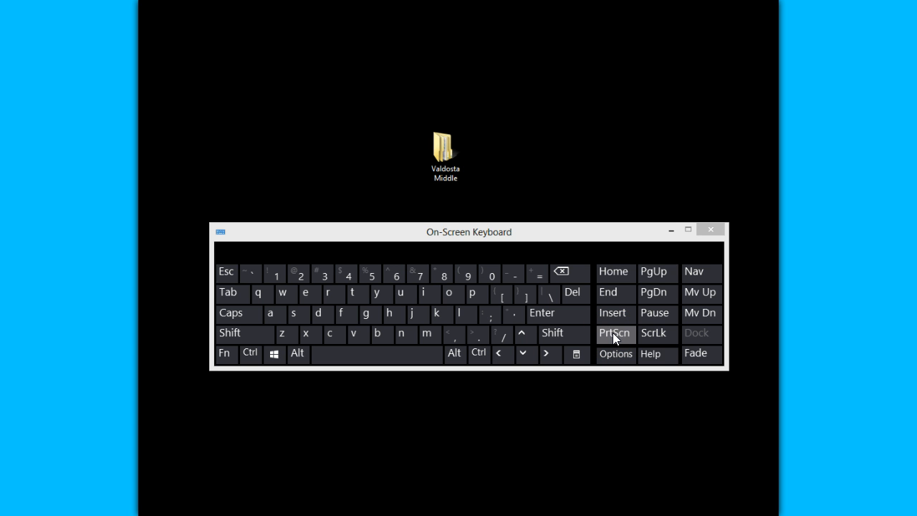
{"action": "mouse_move", "coordinate": [442, 155]}
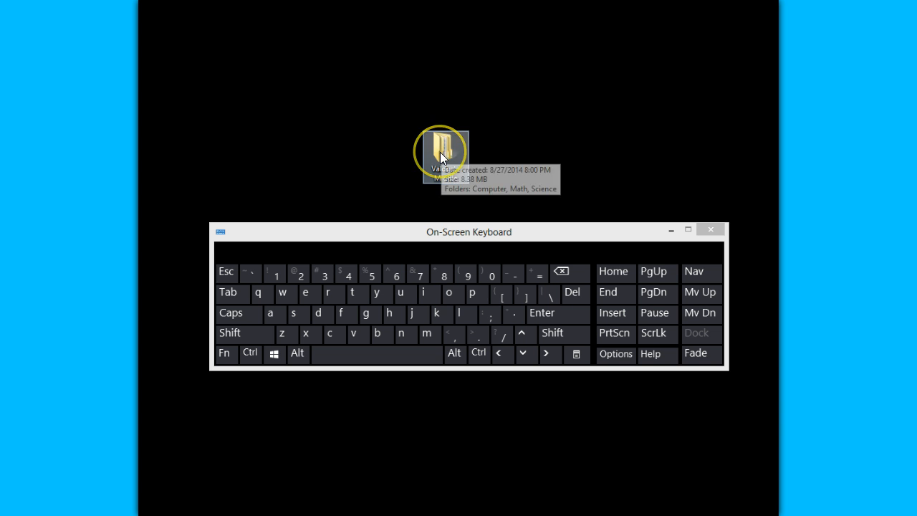
Open the Valdosta Middle folder to list its Computer, Math and Science subfolders
{"action": "double_click", "coordinate": [442, 148]}
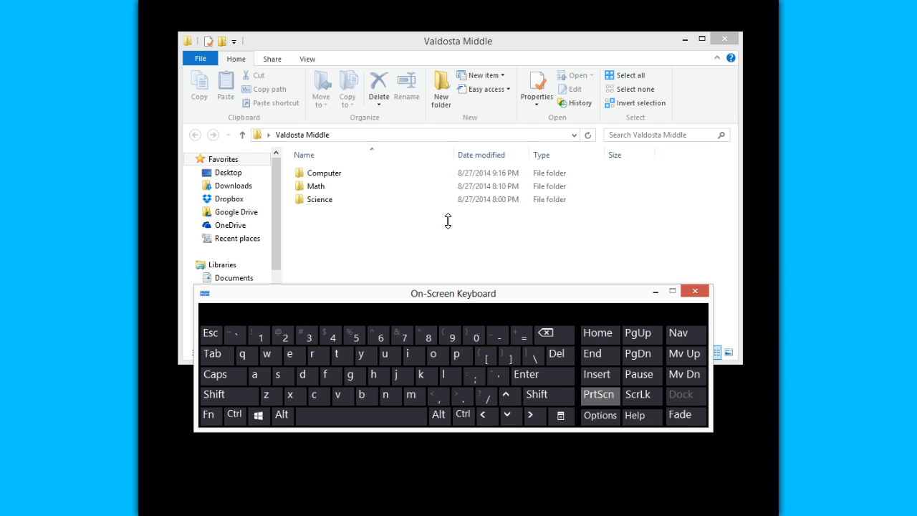
{"action": "mouse_move", "coordinate": [601, 395]}
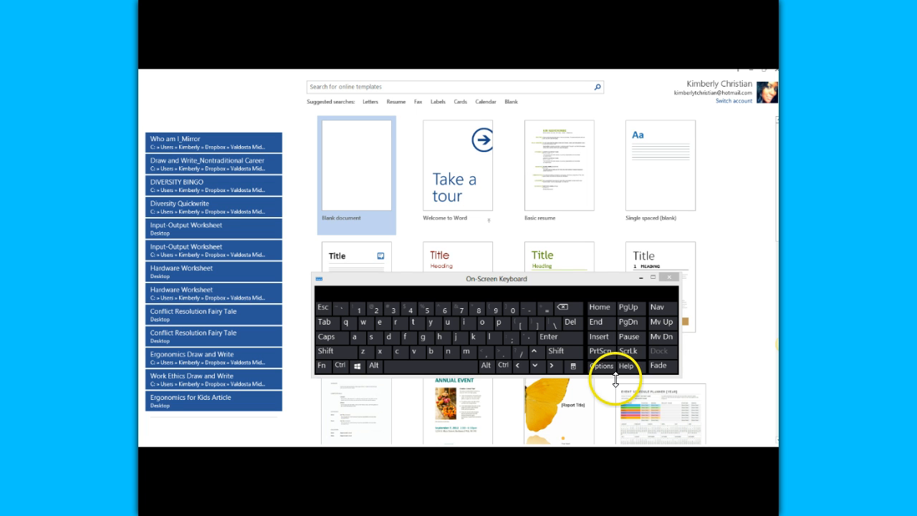
Dismiss the on-screen keyboard, create a blank document and bring up Paste Options in the page
{"action": "left_click", "coordinate": [669, 279]}
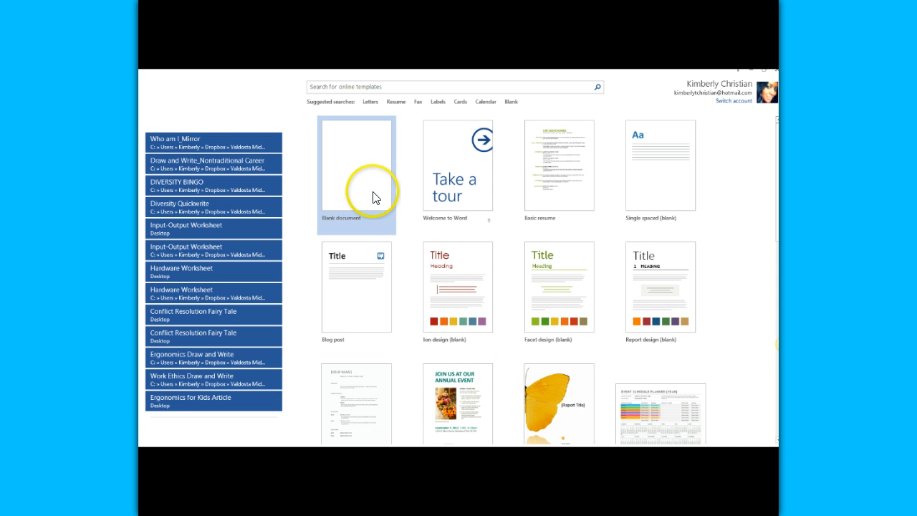
{"action": "left_click", "coordinate": [356, 174]}
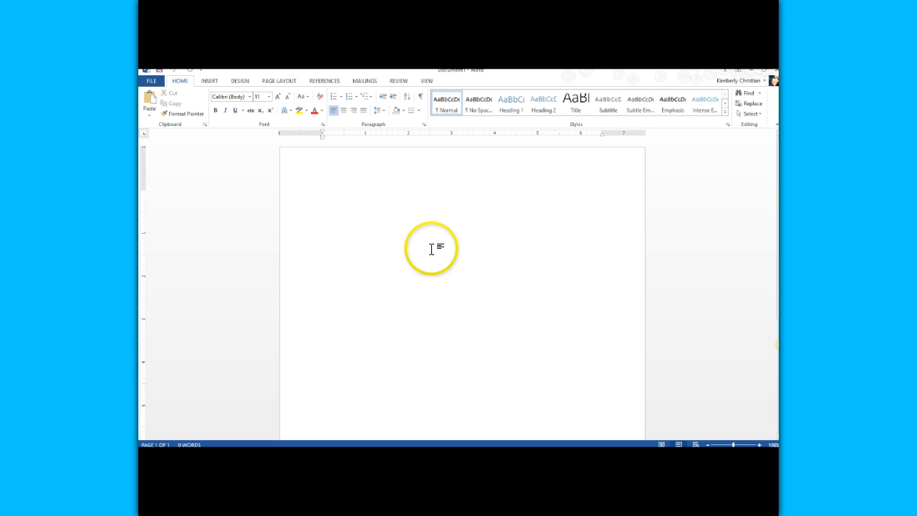
{"action": "right_click", "coordinate": [431, 250]}
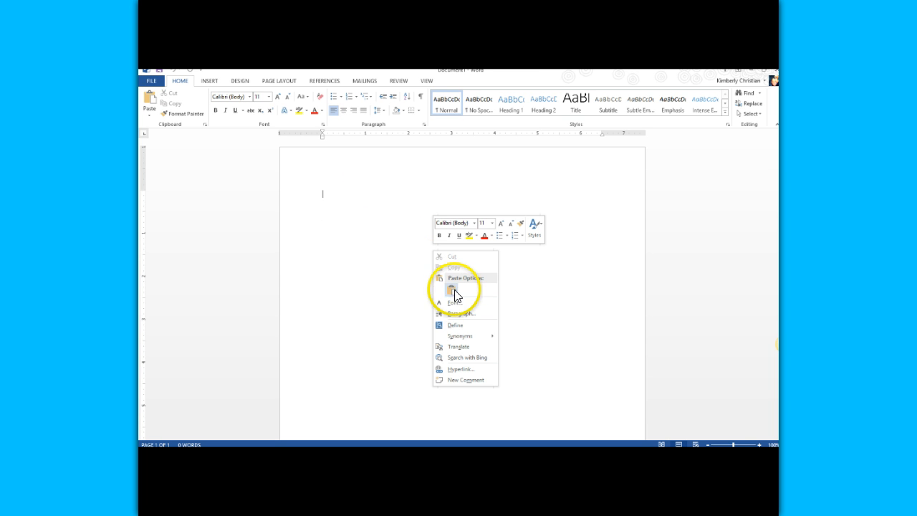